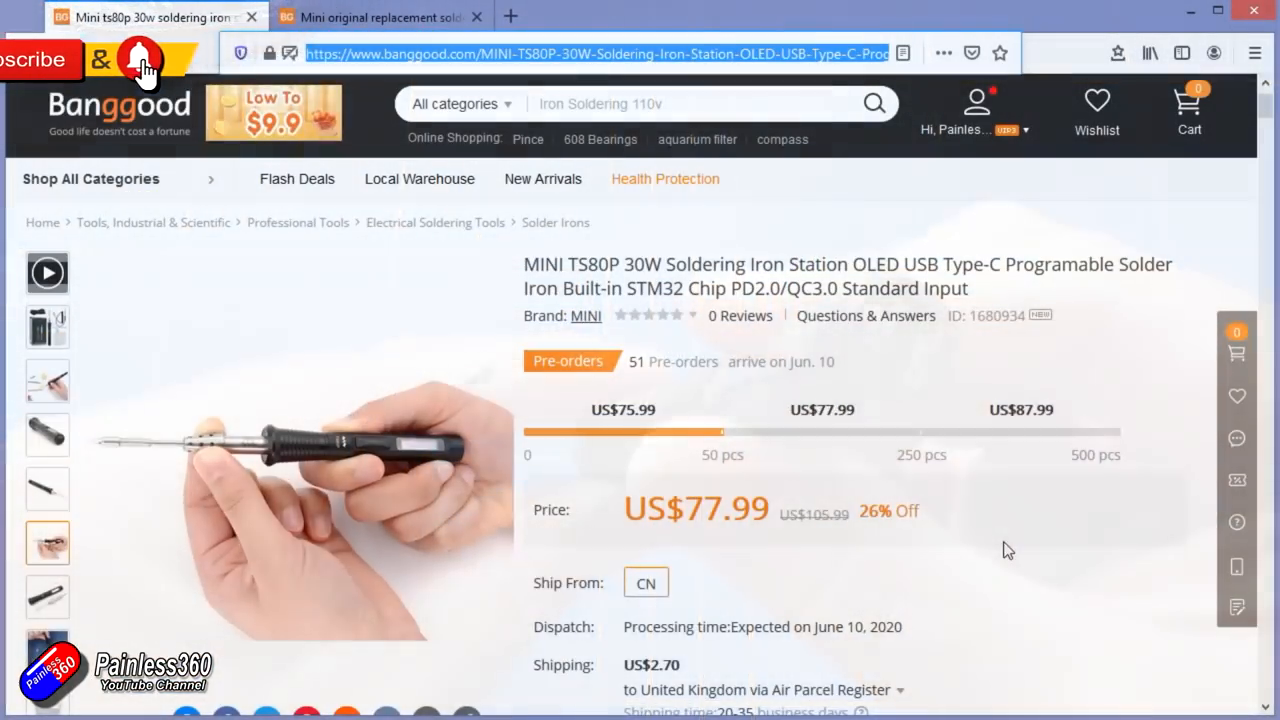
Scroll down through the Patreon posts and comments, then bring up the YouTube channel's Playlists page
left_click(48, 328)
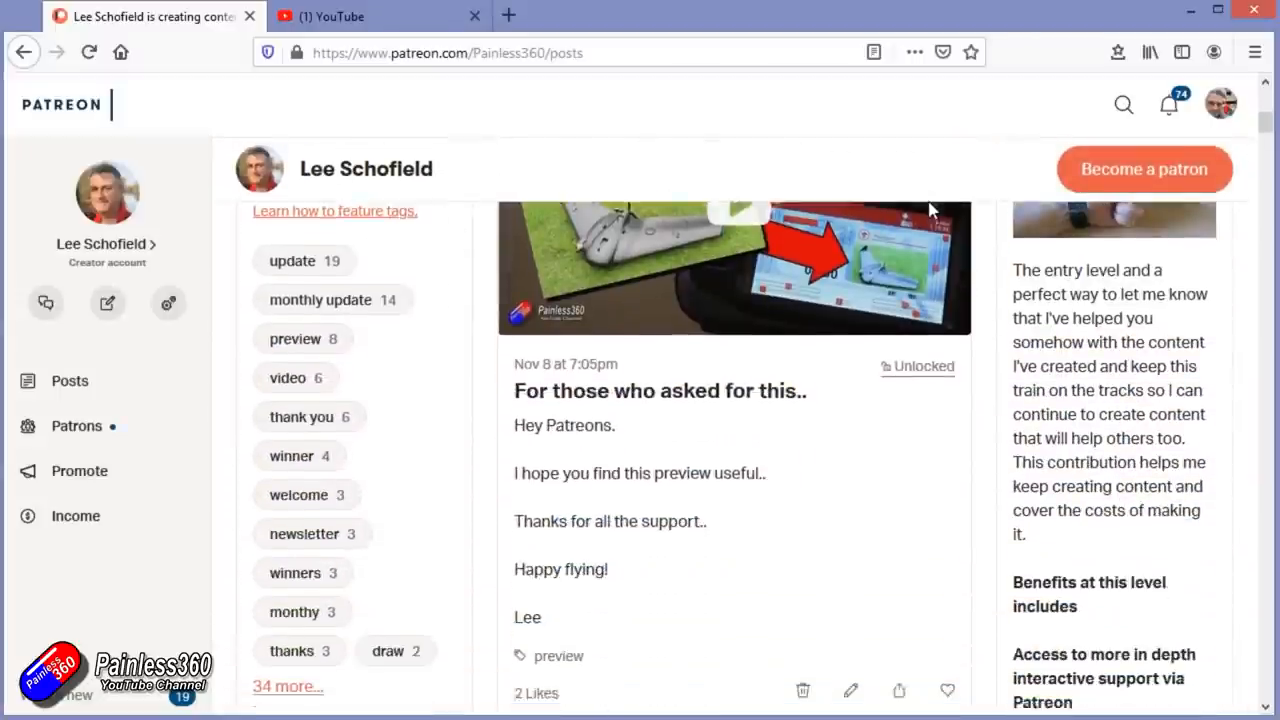
scroll("down", 3)
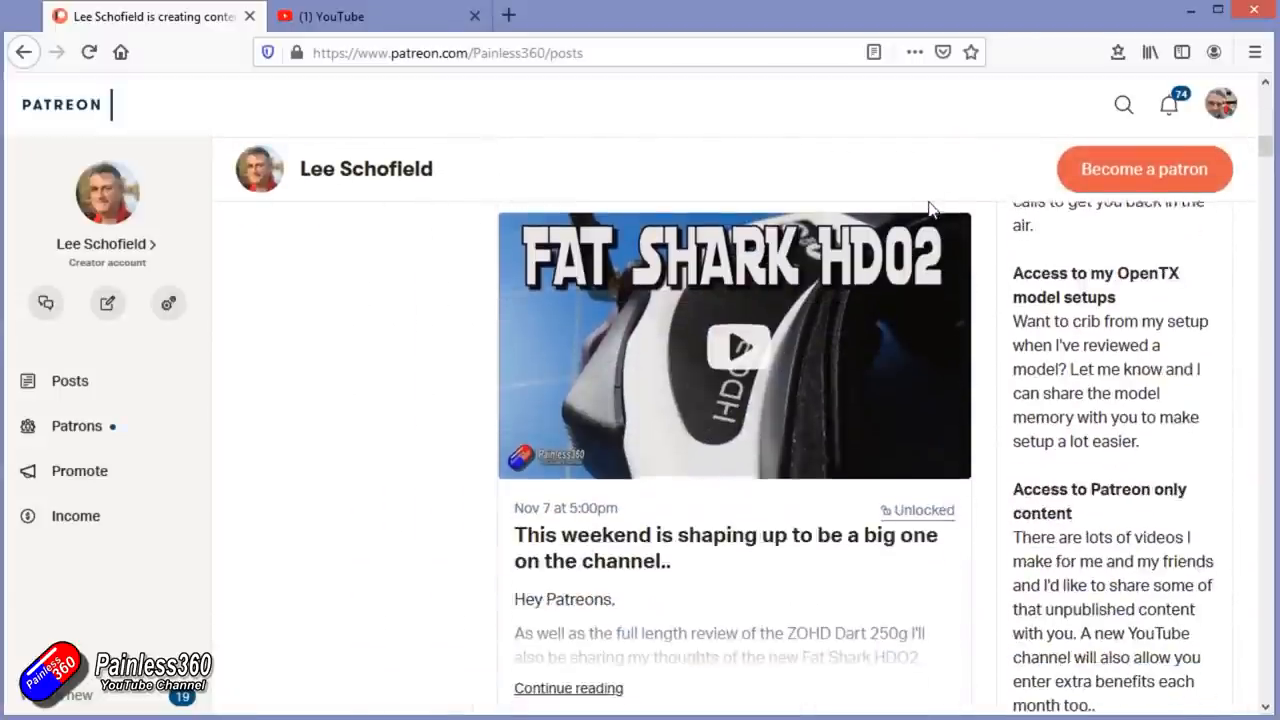
scroll("down", 3)
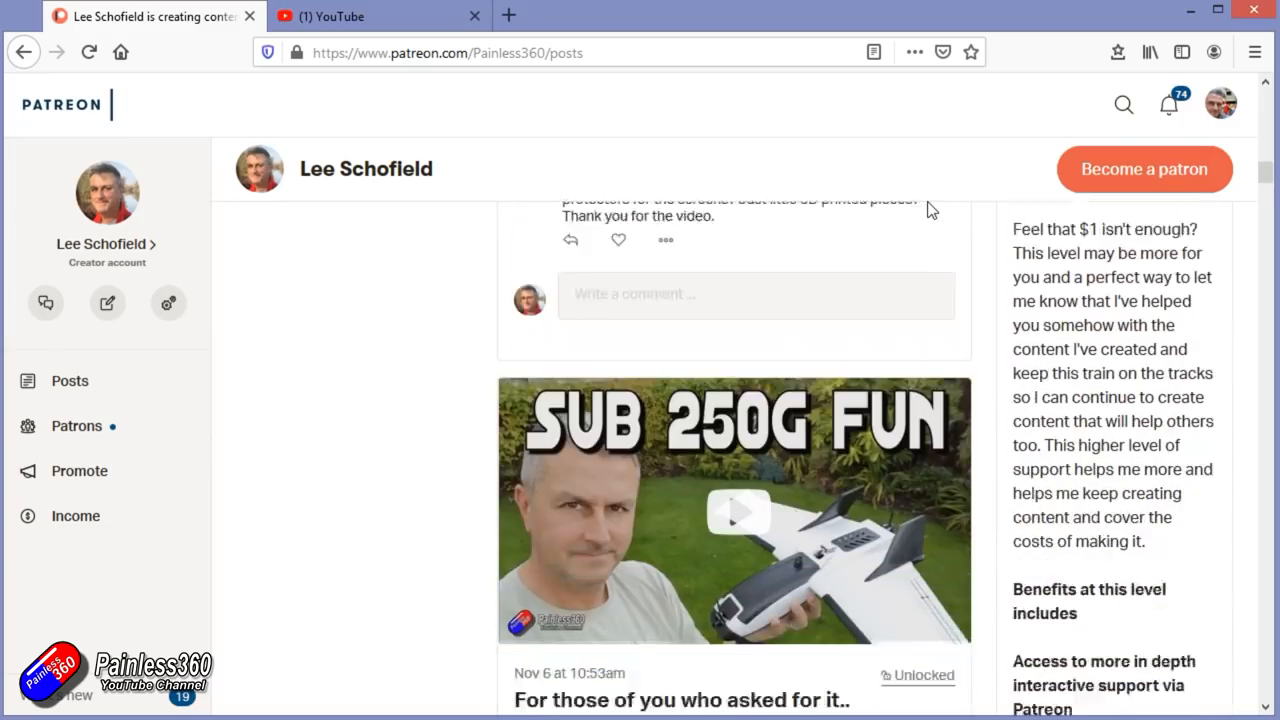
scroll("down", 3)
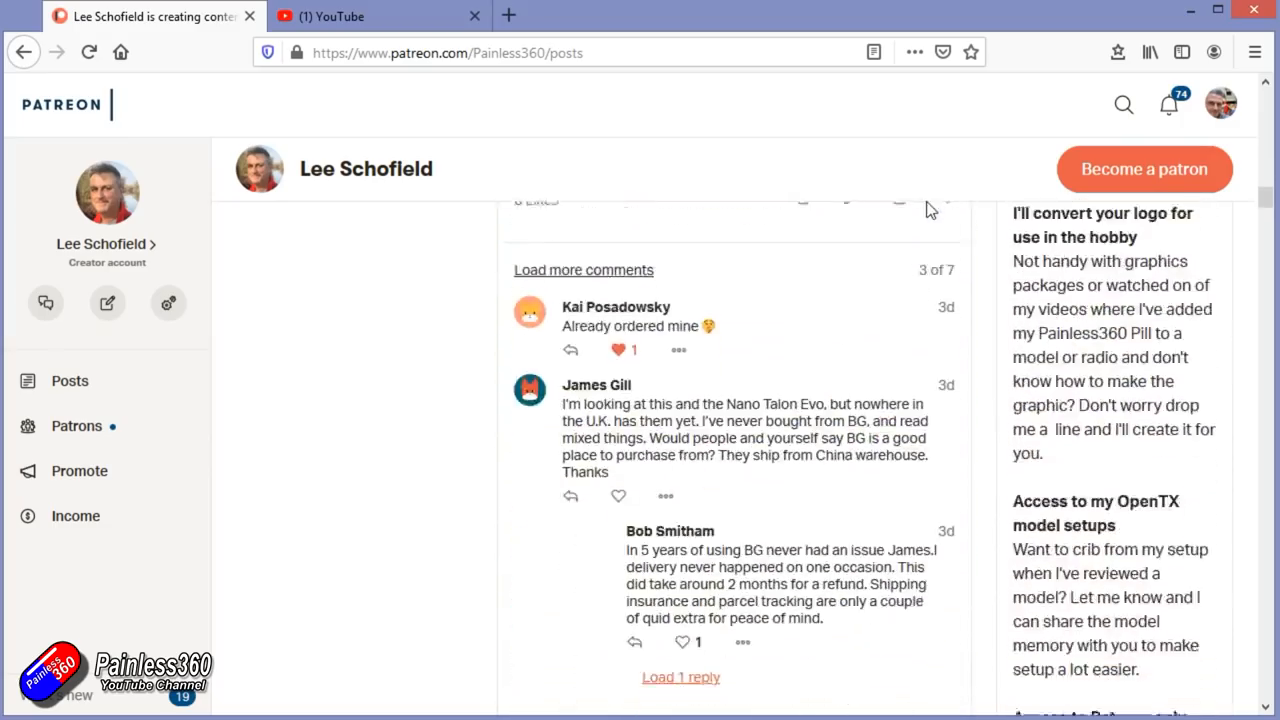
left_click(376, 16)
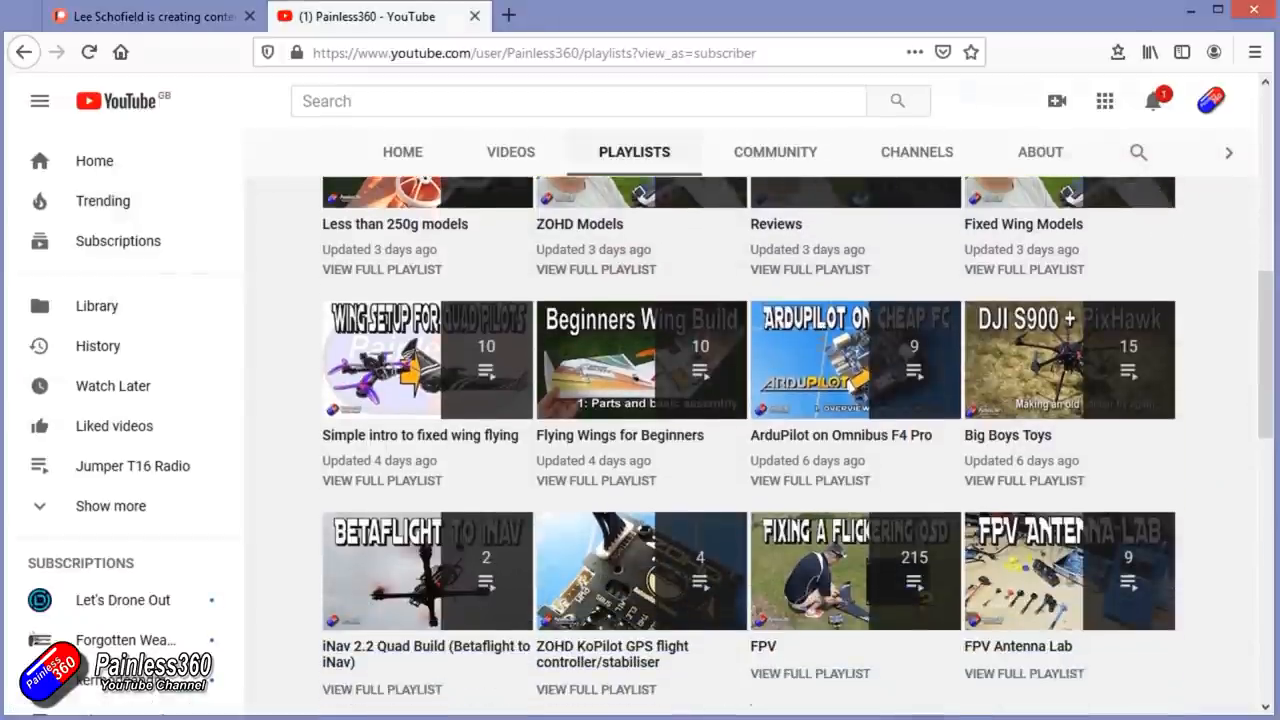
Start the Quadcopter Building for Beginners (Spring 2018) playlist and pause the pre-roll advert
left_click(426, 360)
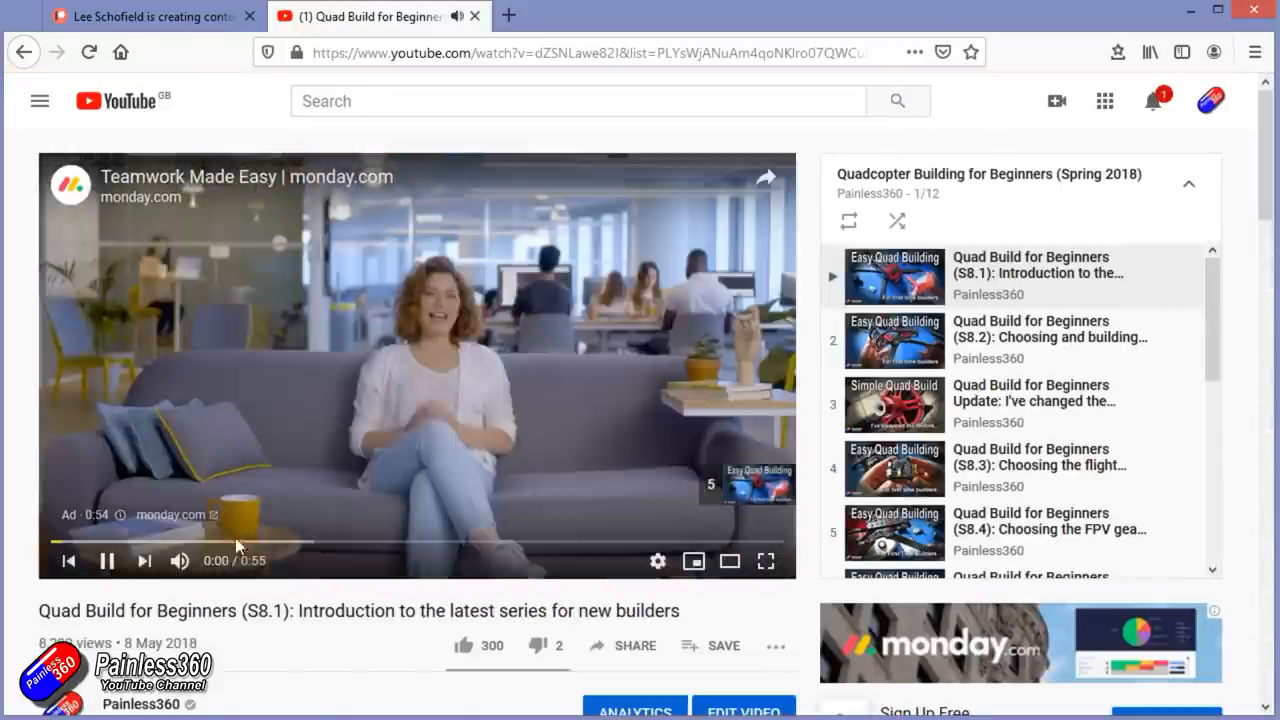
left_click(106, 560)
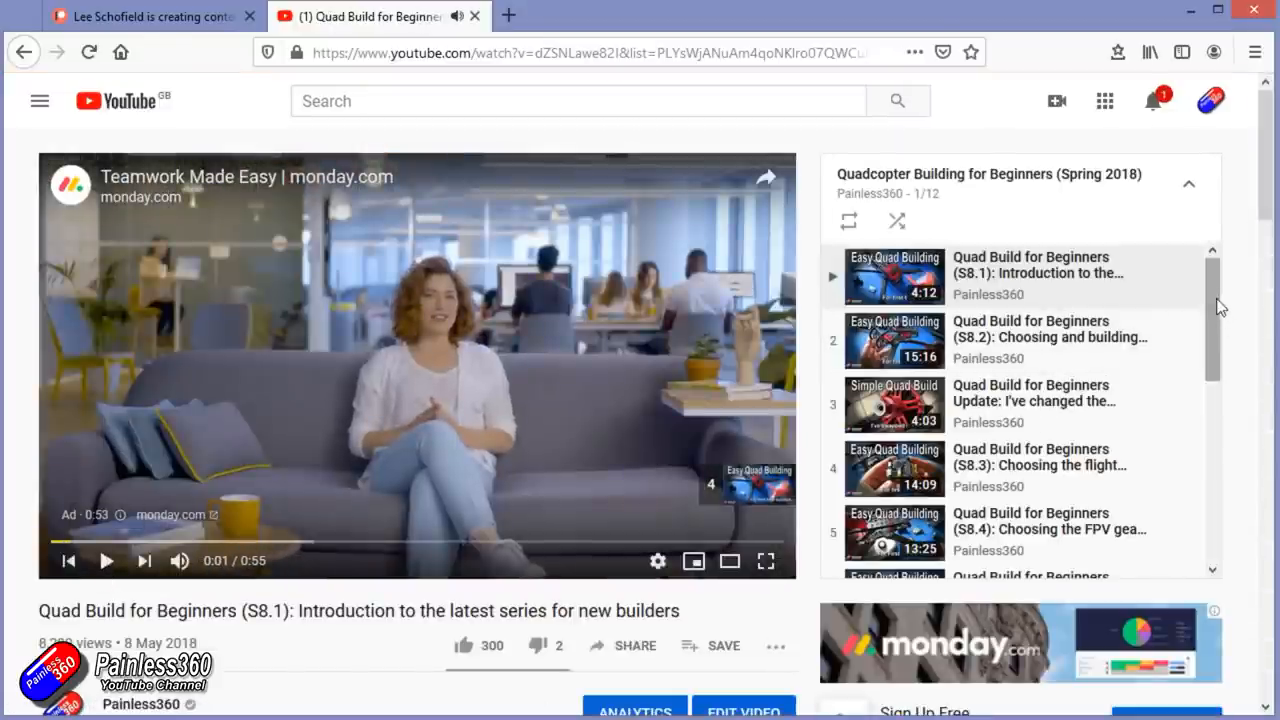